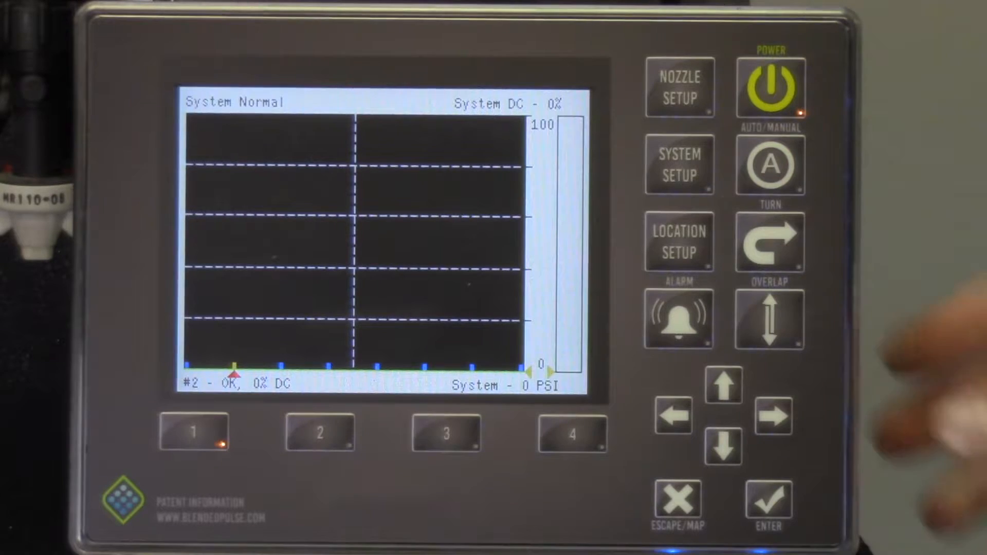
Switch from the live pressure graph to the System Setup list showing 13.2 V system voltage
left_click(680, 164)
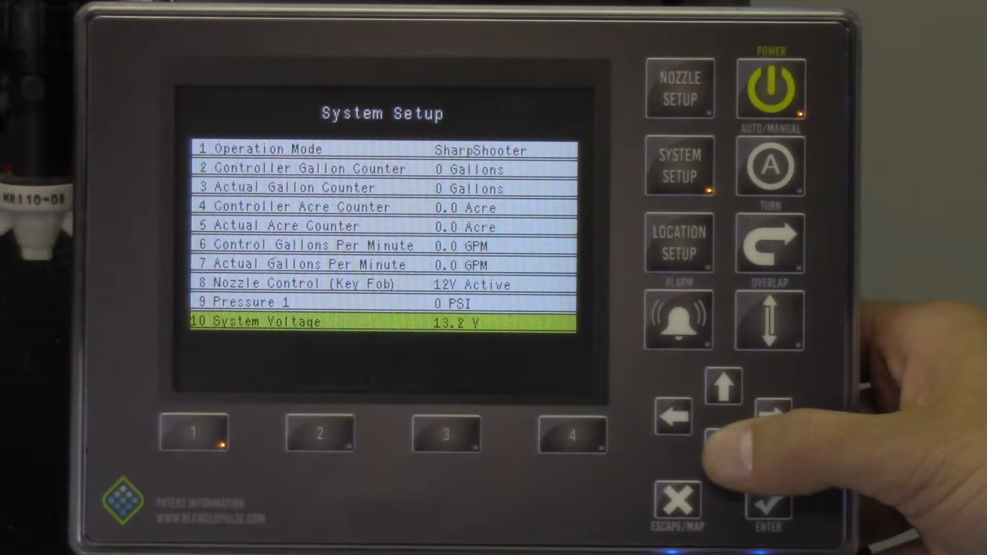
Move down the System Setup list past units, baud rate, revision and language to item 25 Advanced Settings
left_click(725, 385)
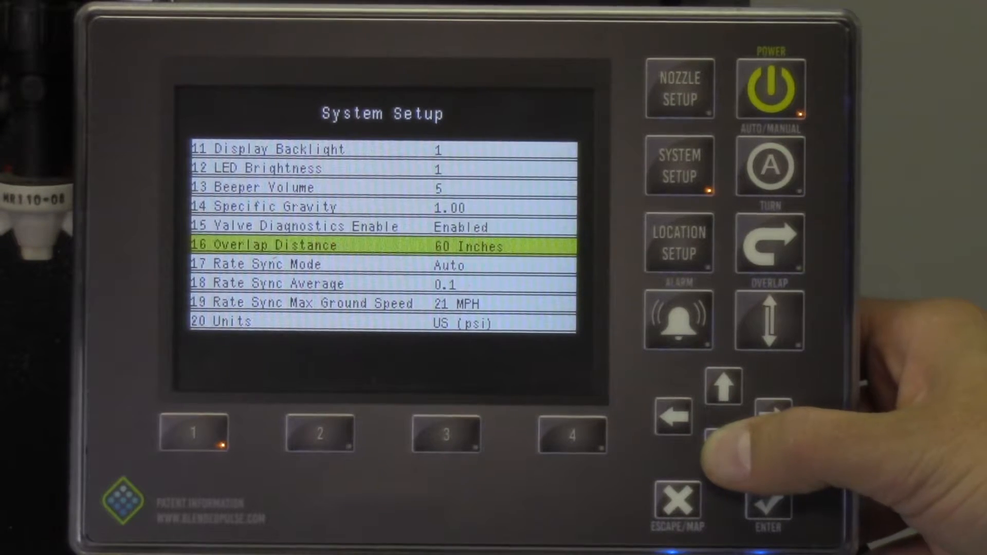
left_click(723, 422)
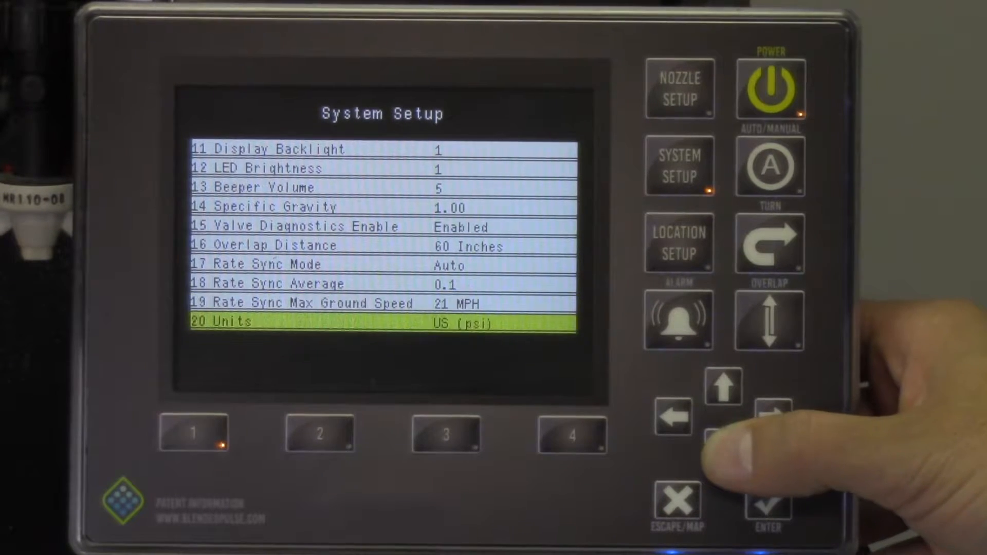
left_click(723, 448)
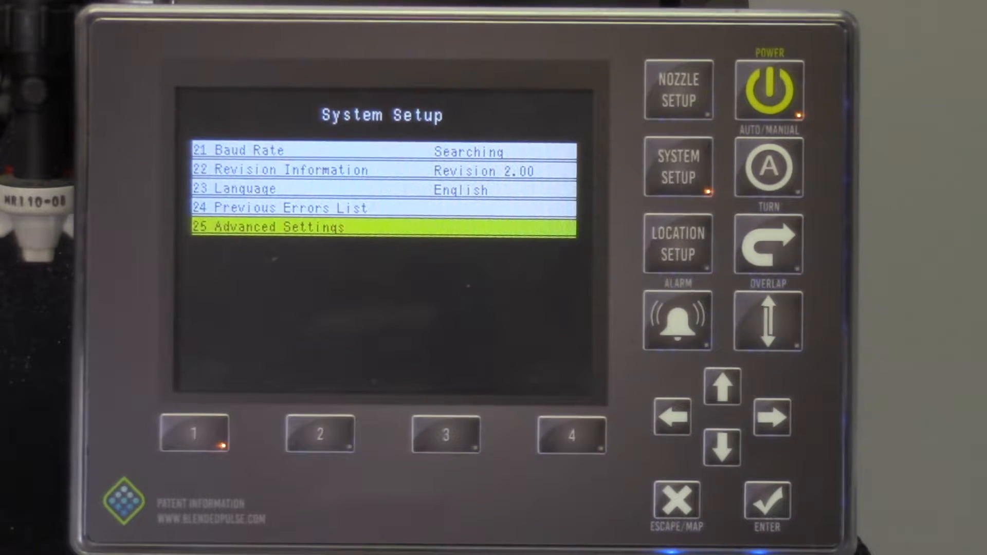
Enter Advanced Settings and reach Deadband Pressure at 0 PSI above the system, P, I and D gains
left_click(767, 497)
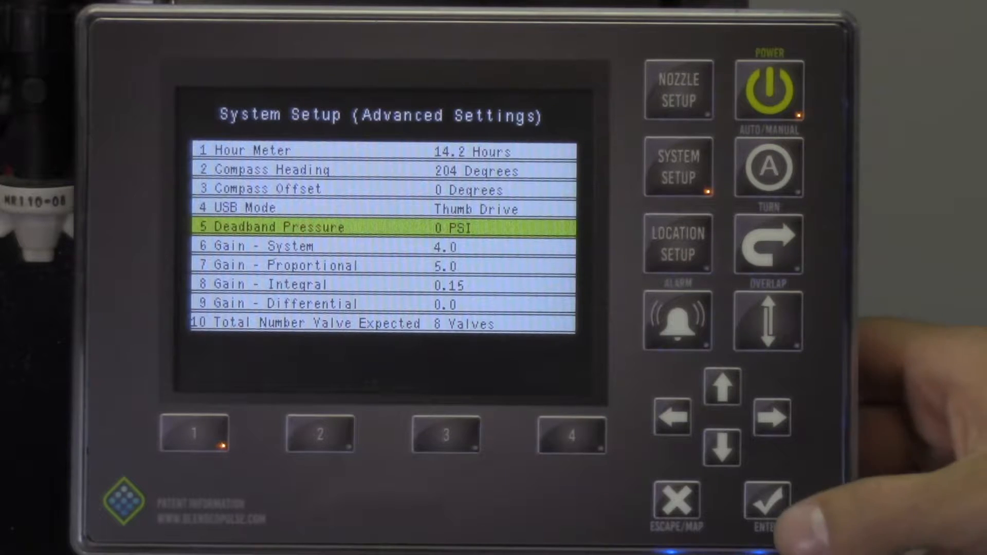
left_click(768, 501)
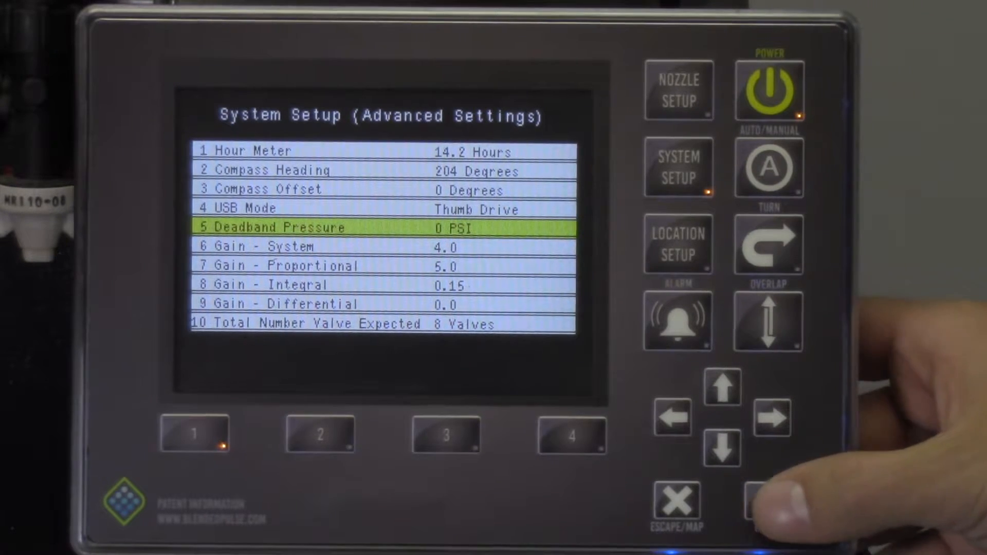
left_click(767, 504)
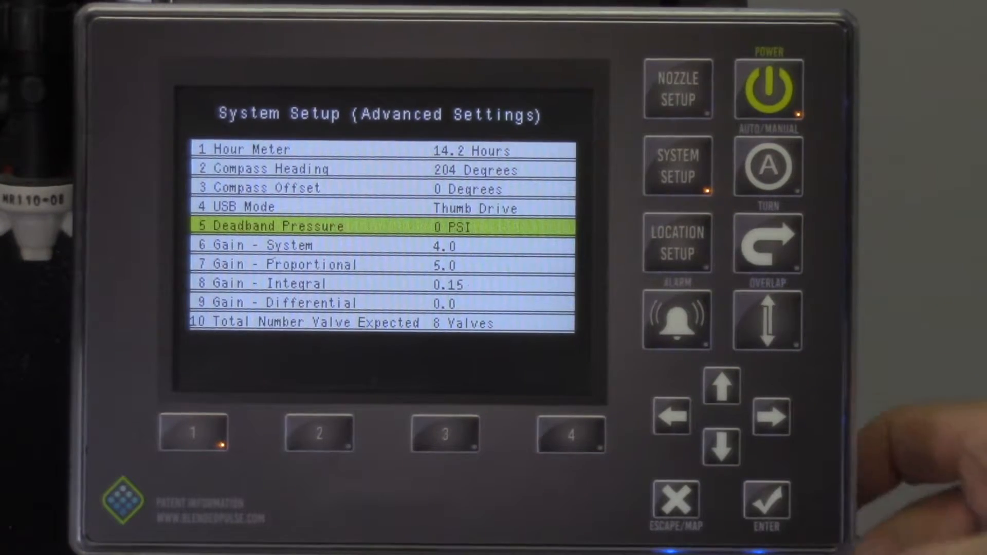
Keep Servo Type at PWM 12 Volt and review servo minimum 23% and maximum 78% duty cycle
left_click(721, 445)
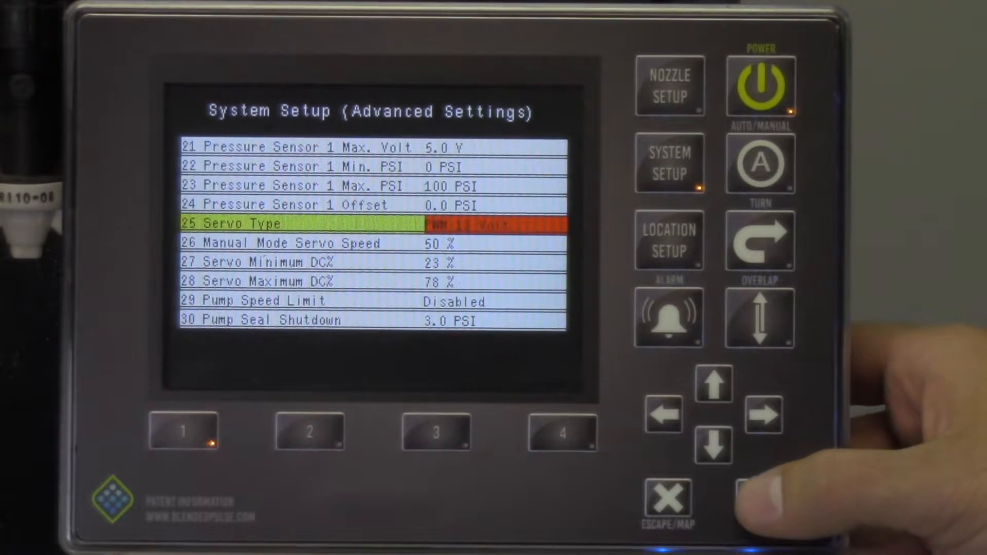
left_click(759, 501)
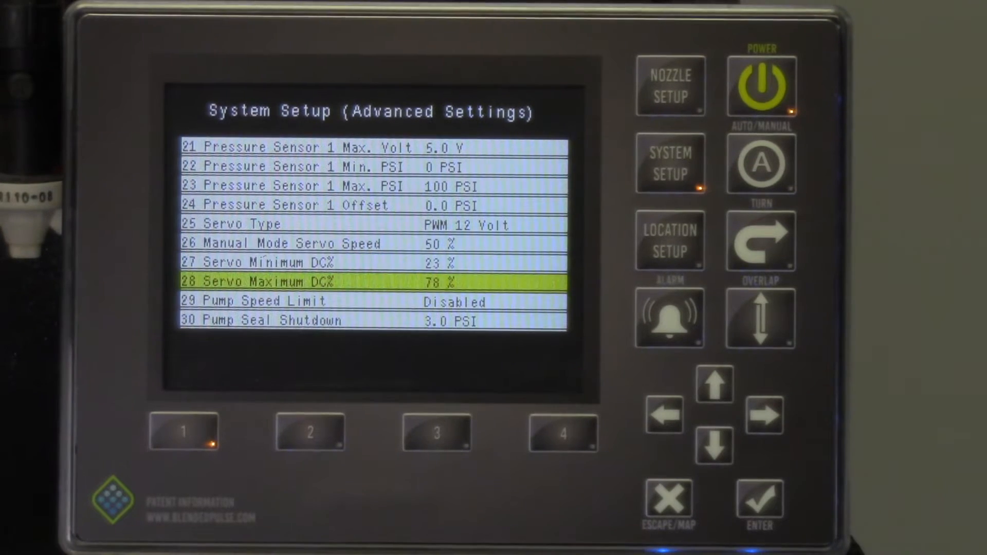
Move down through the nozzle PWM settings to item 36 Flowmeter Output Type, currently Calculation
left_click(714, 448)
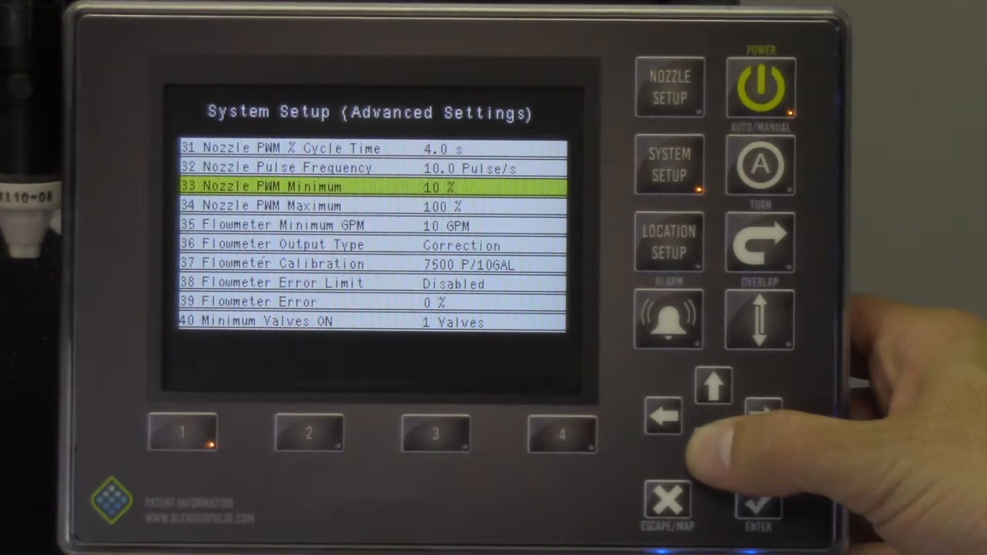
left_click(714, 443)
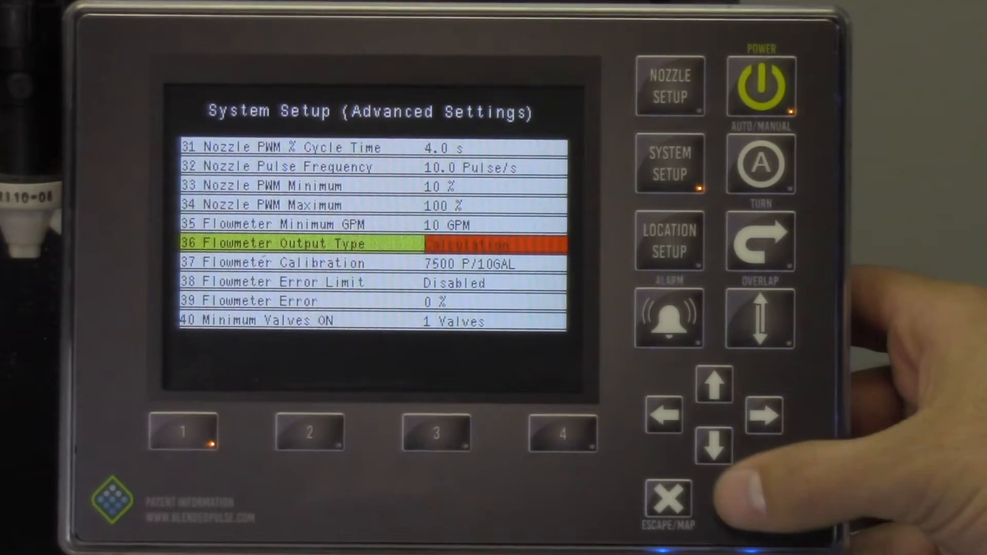
Change Flowmeter Output Type from Calculation to Correction and confirm it
left_click(760, 504)
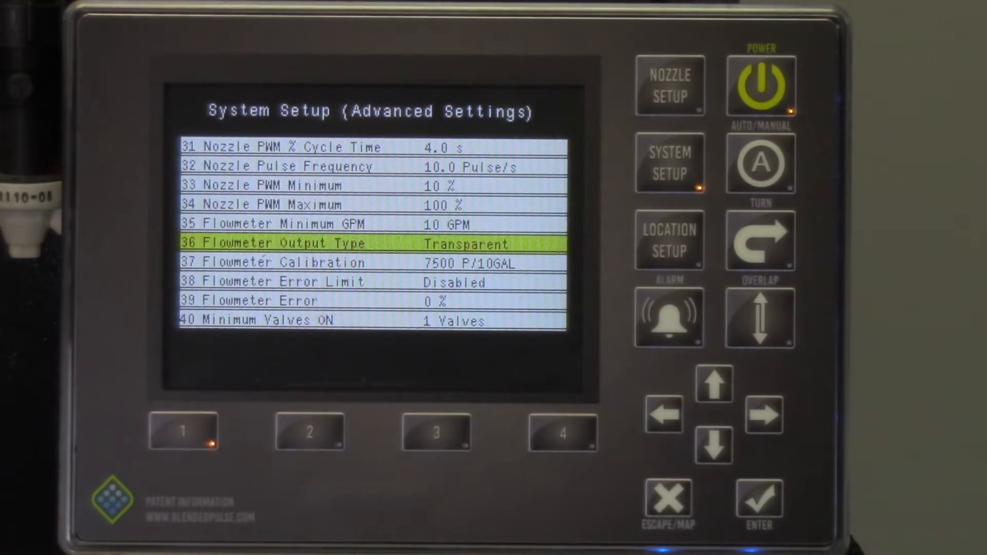
left_click(760, 501)
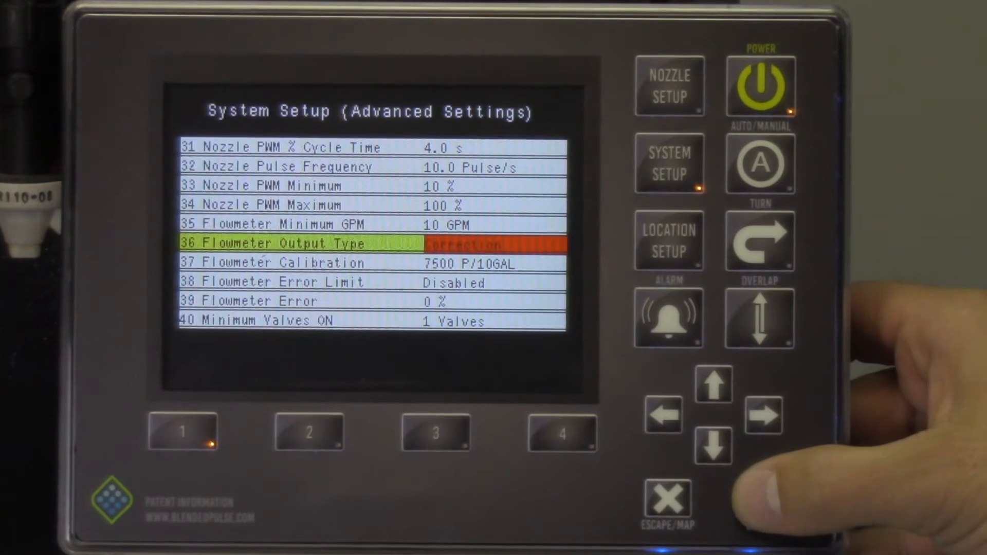
left_click(760, 501)
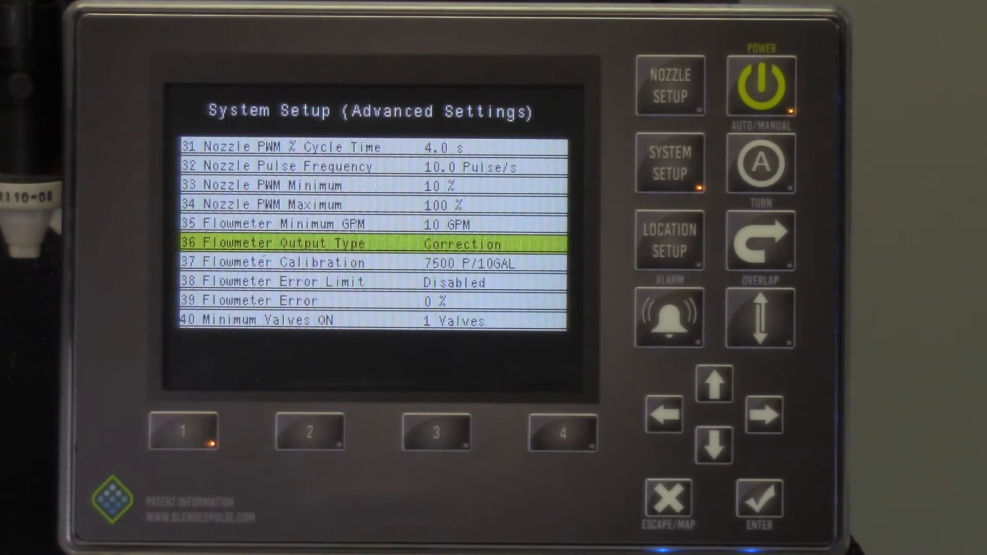
Select Flowmeter Calibration and begin editing its 7500 P/10GAL value
left_click(715, 444)
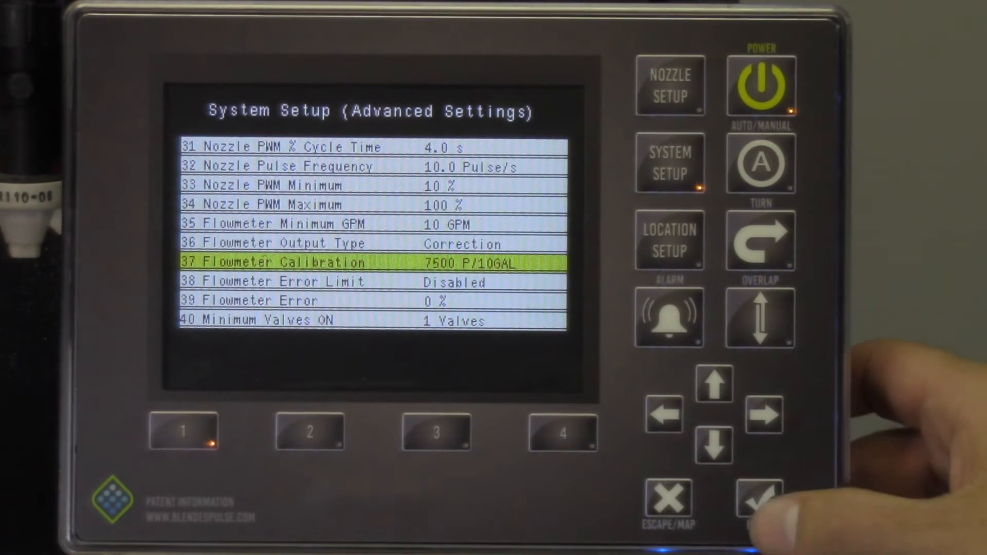
left_click(760, 501)
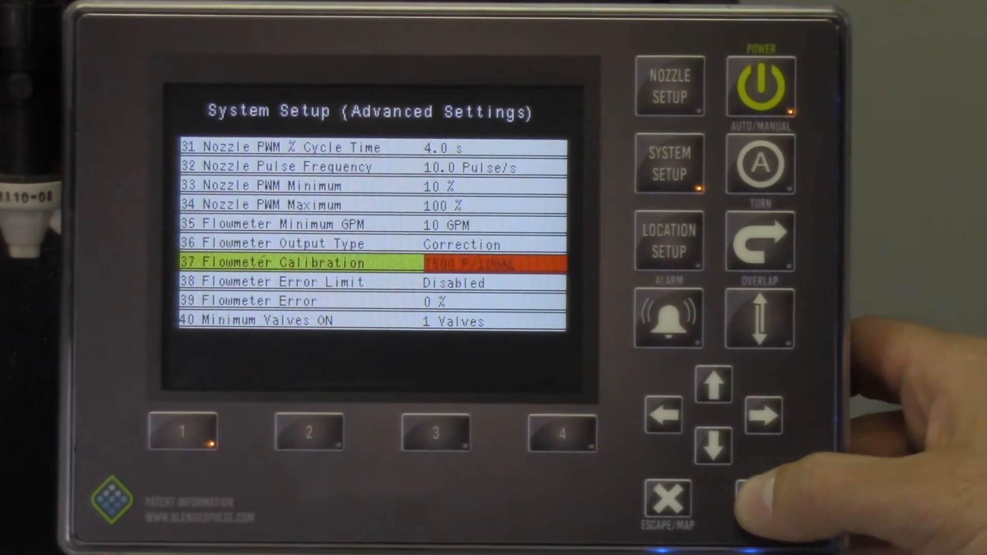